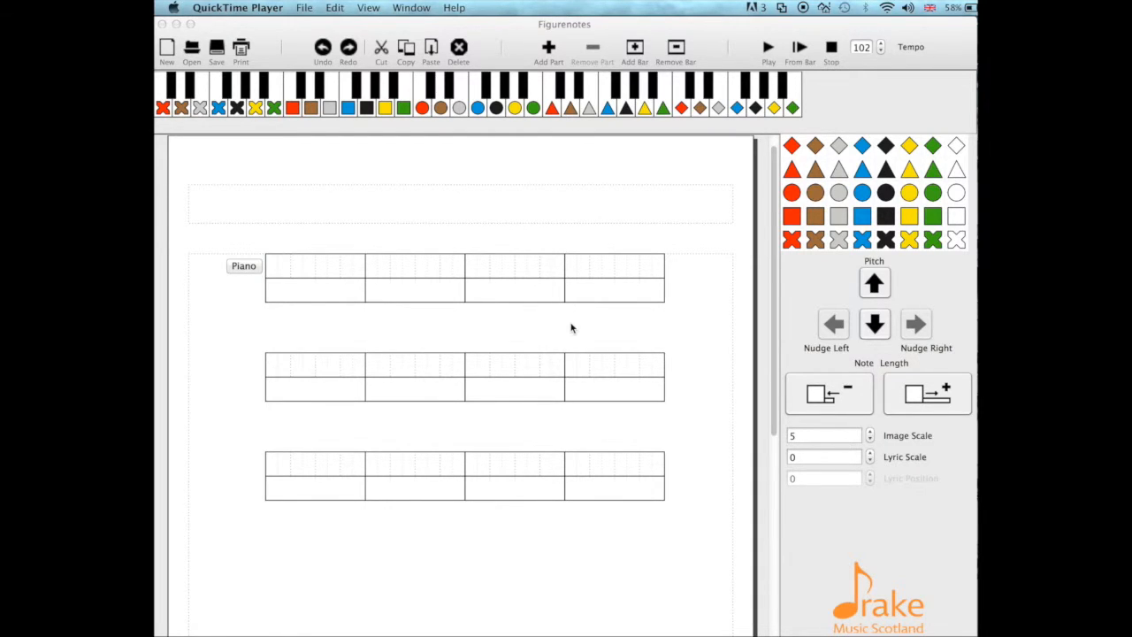
mouse_move(246, 265)
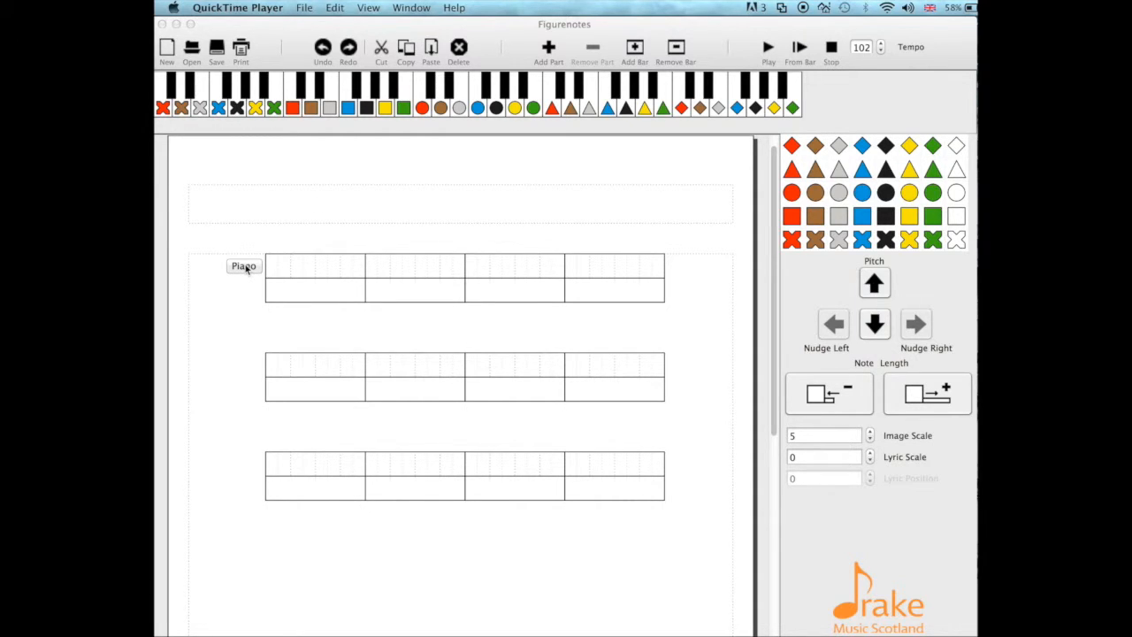
- Rename the Piano part to 'Guitar' and set its type to chord part
double_click(242, 266)
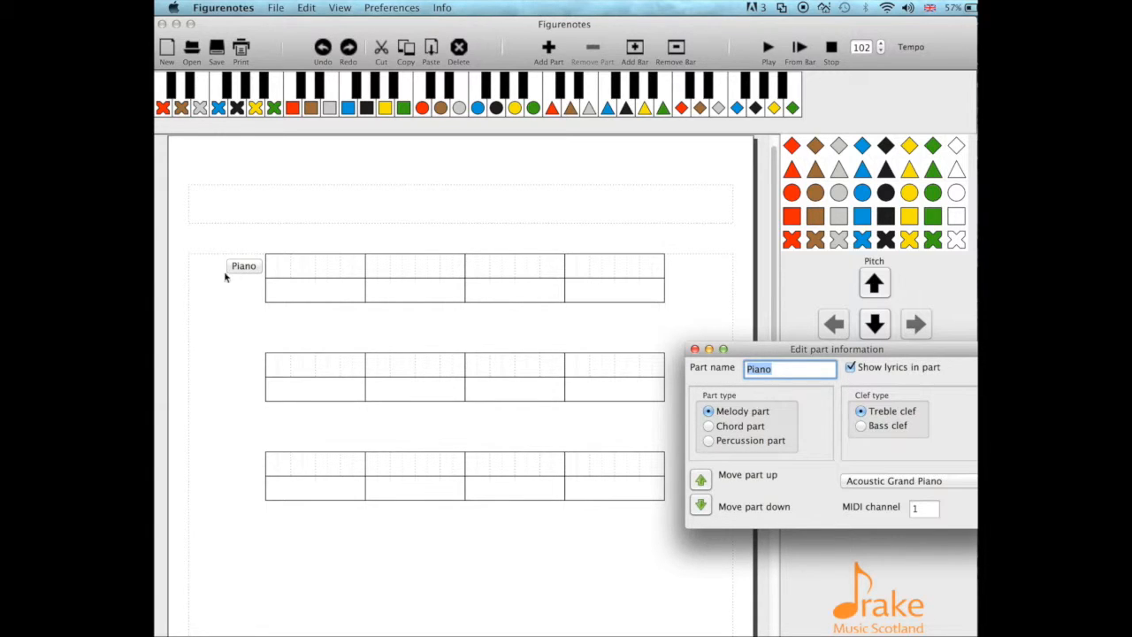
mouse_move(827, 350)
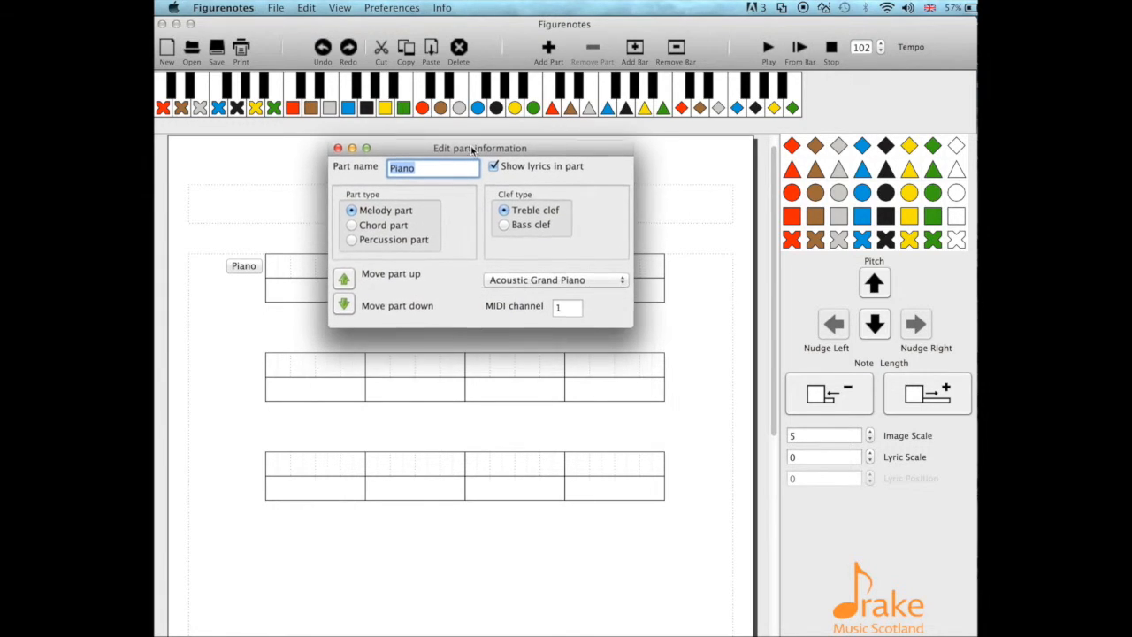
text(Gi)
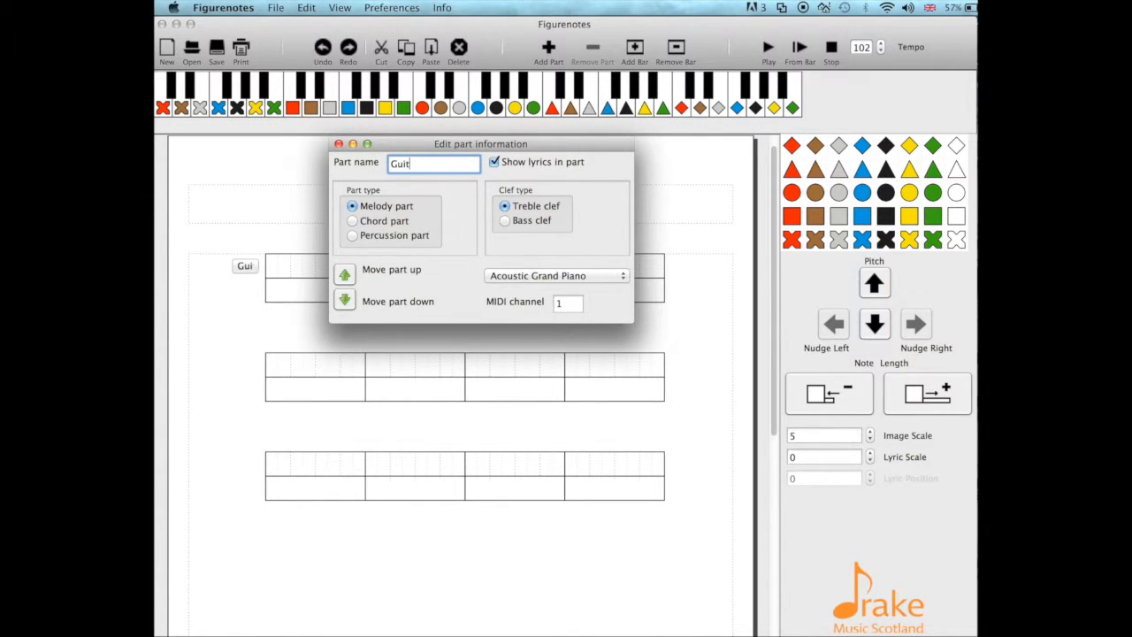
text(ar)
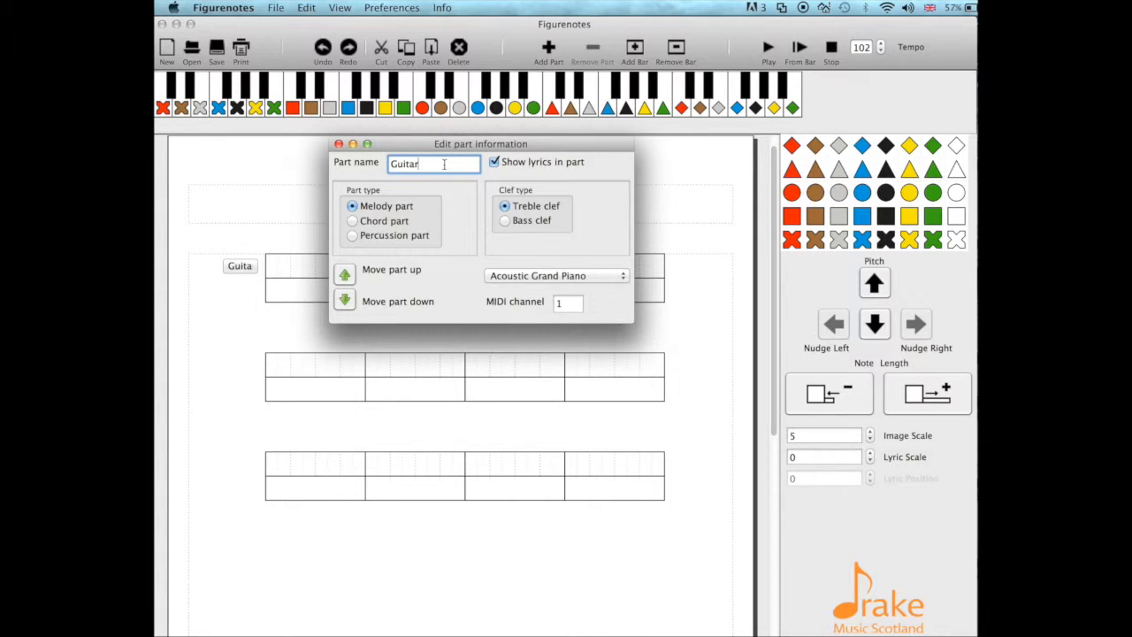
mouse_move(428, 163)
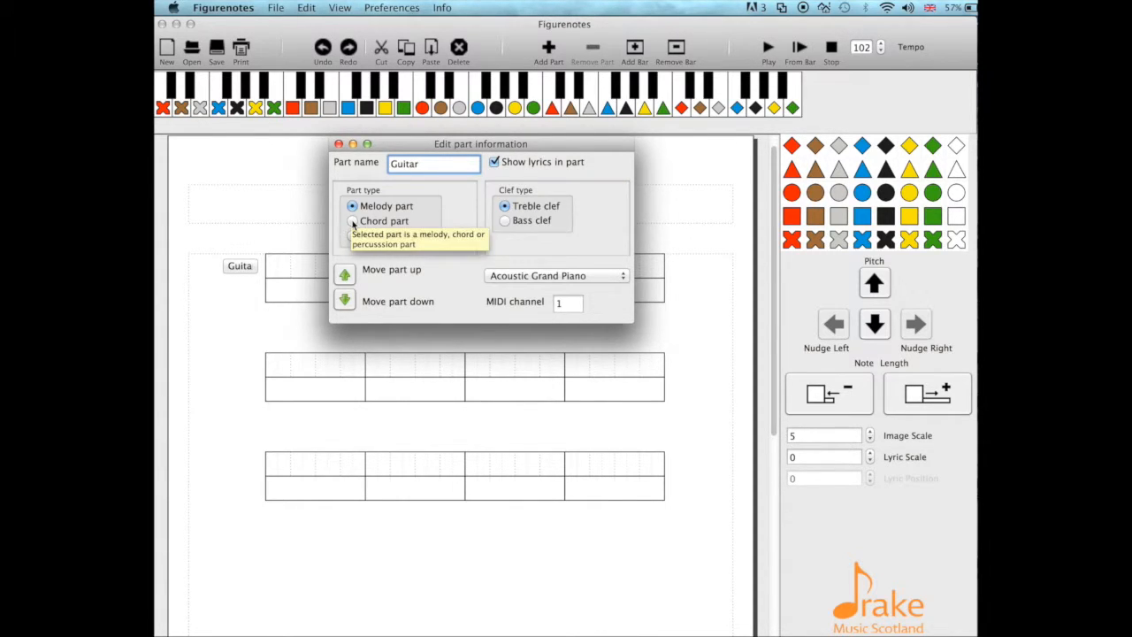
click(353, 220)
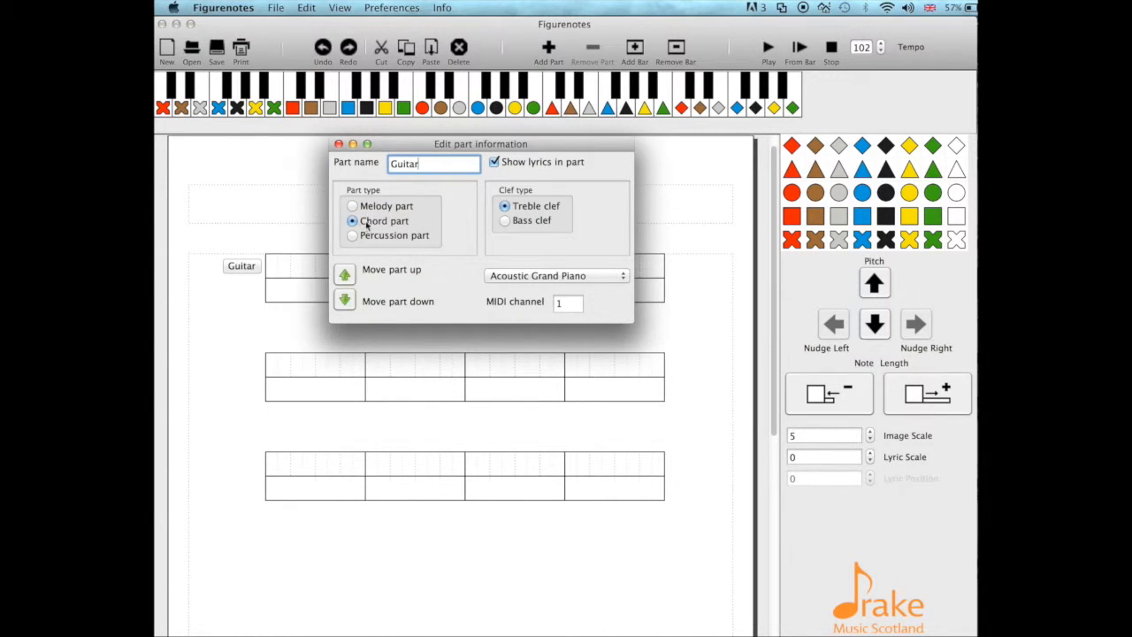
mouse_move(368, 226)
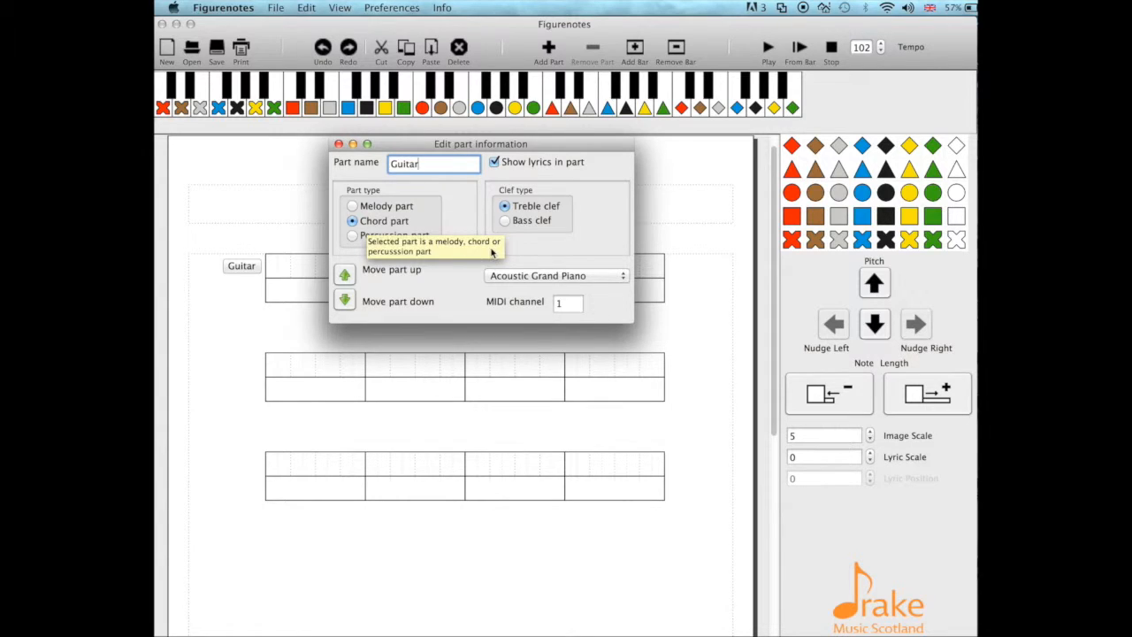
mouse_move(534, 253)
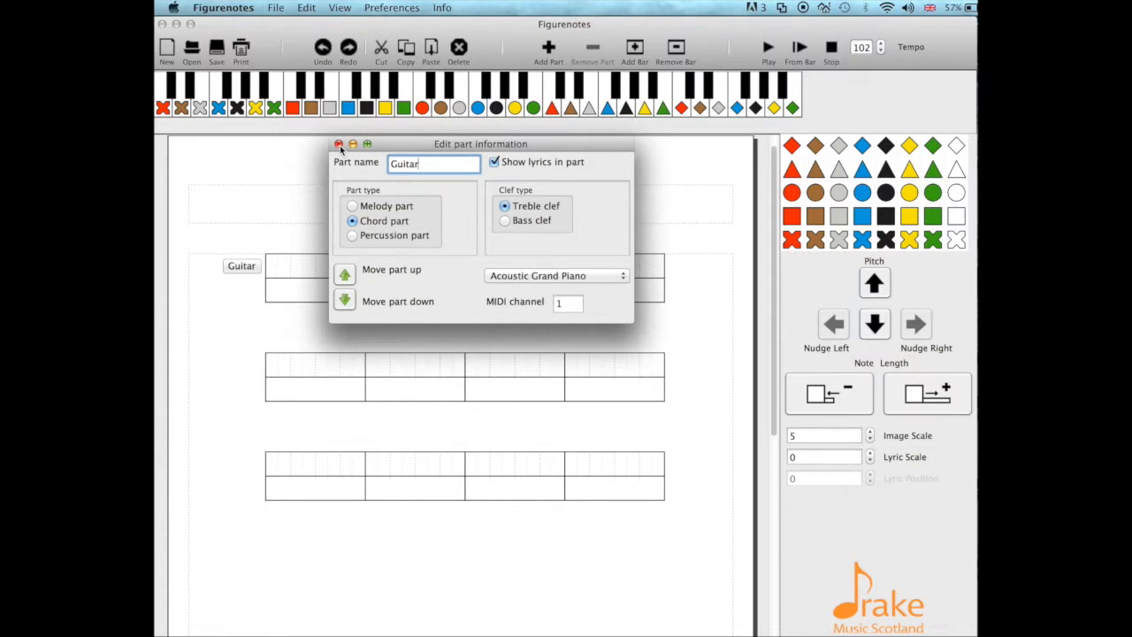
- Close the part settings and place a red C chord at the start of bar 1
click(340, 145)
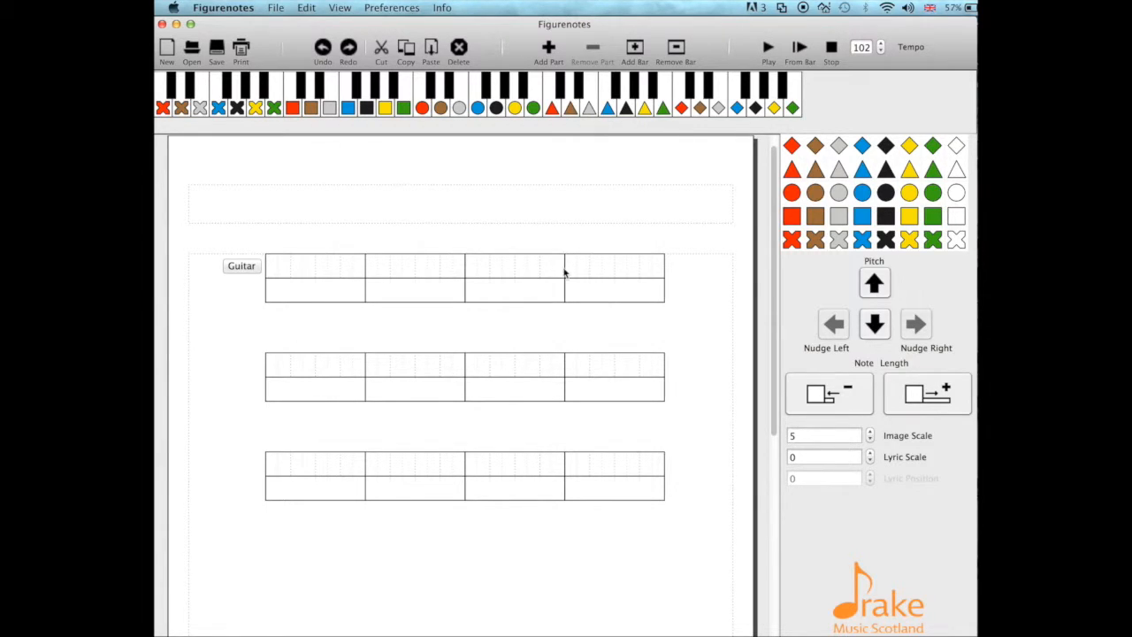
mouse_move(770, 193)
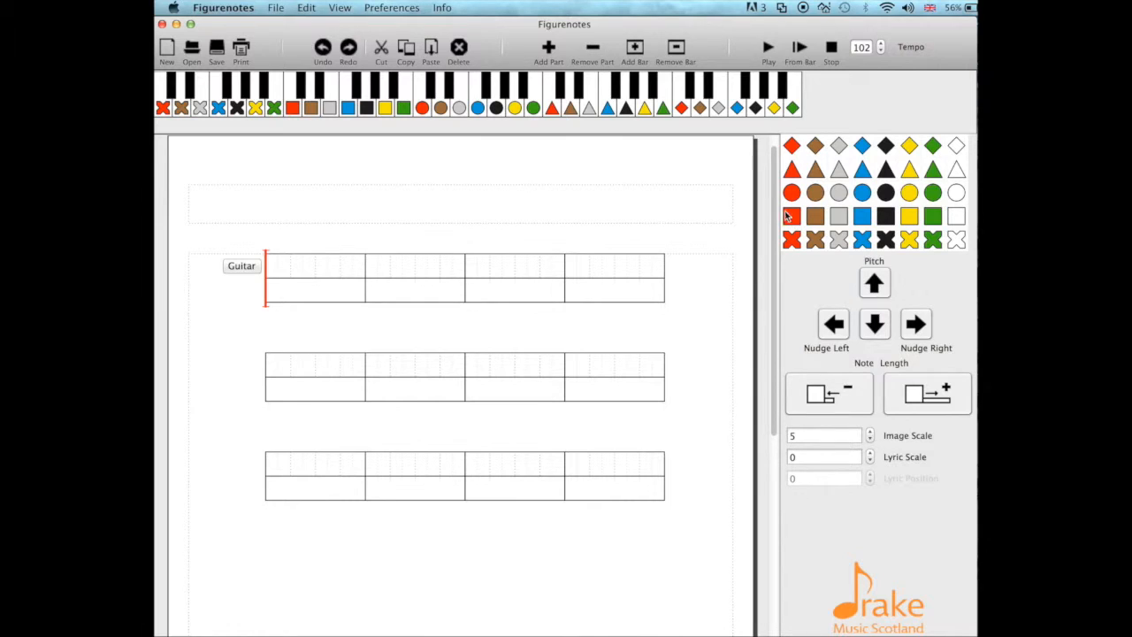
mouse_move(773, 233)
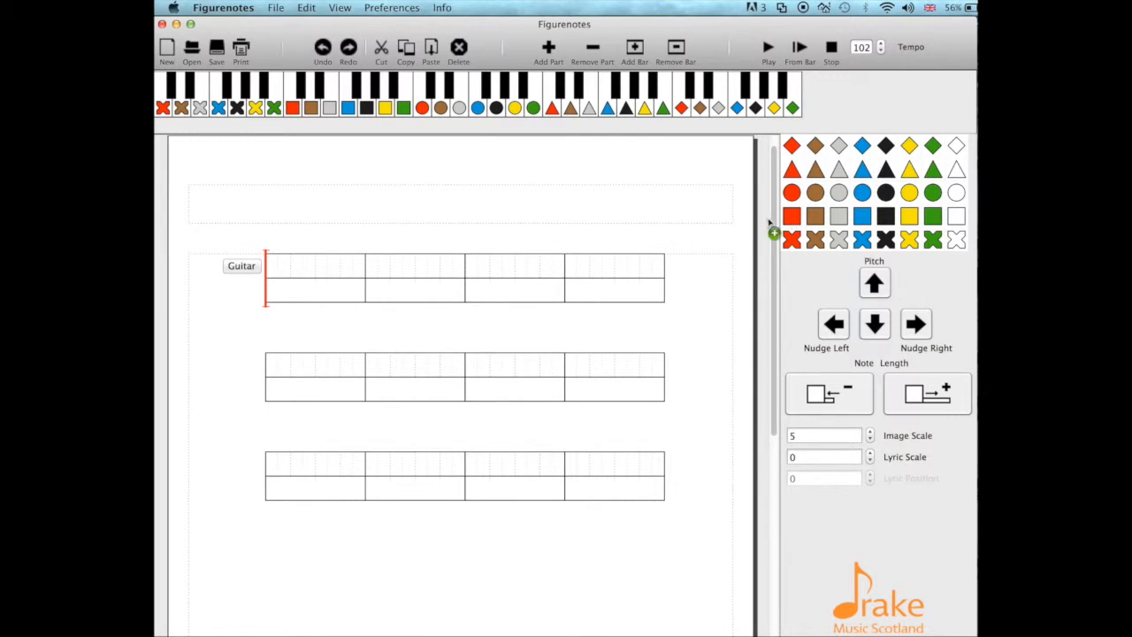
click(276, 269)
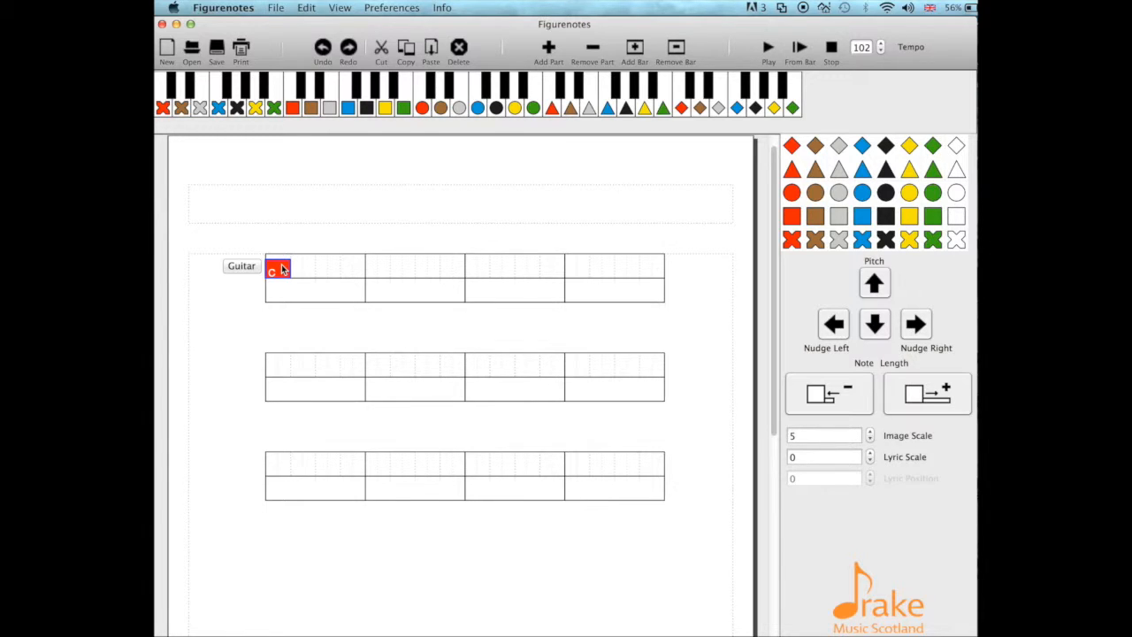
mouse_move(290, 283)
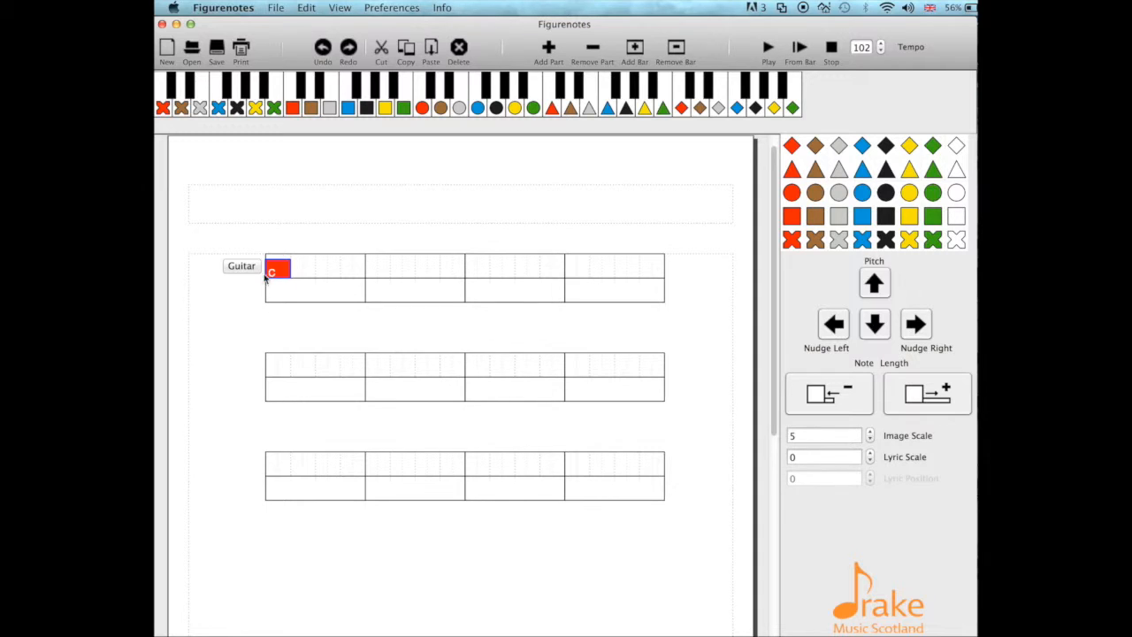
mouse_move(286, 290)
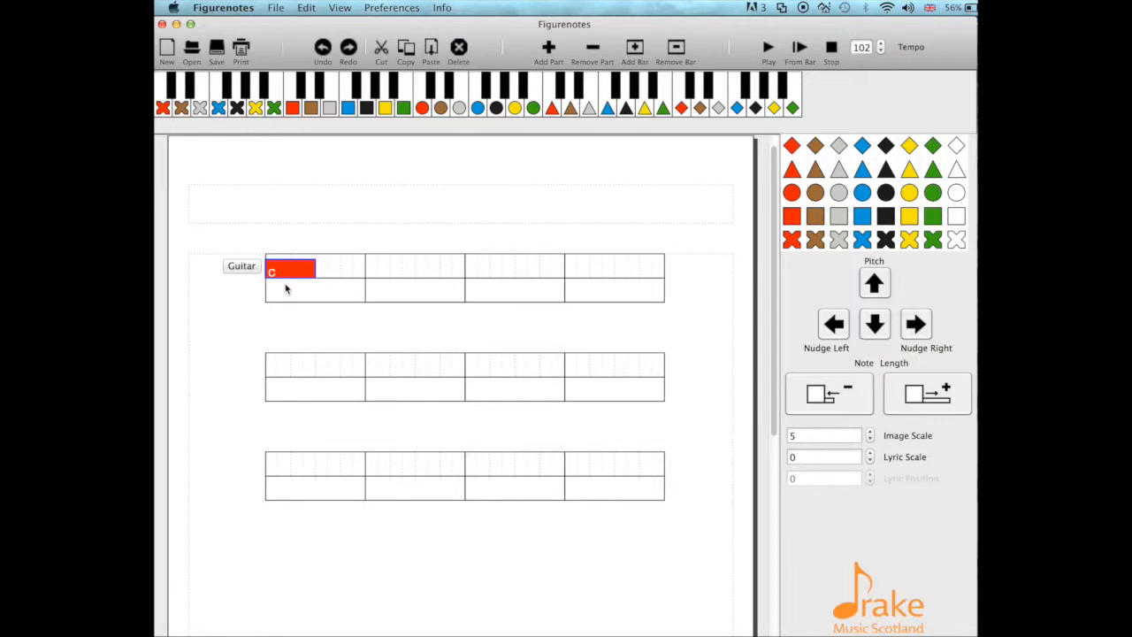
mouse_move(902, 423)
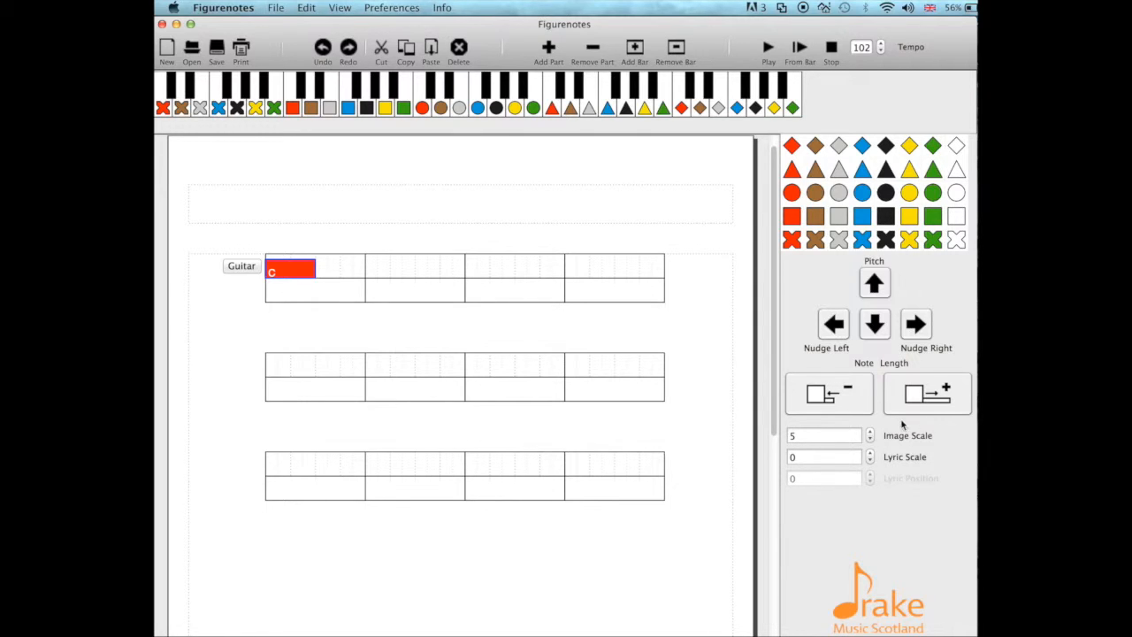
mouse_move(860, 364)
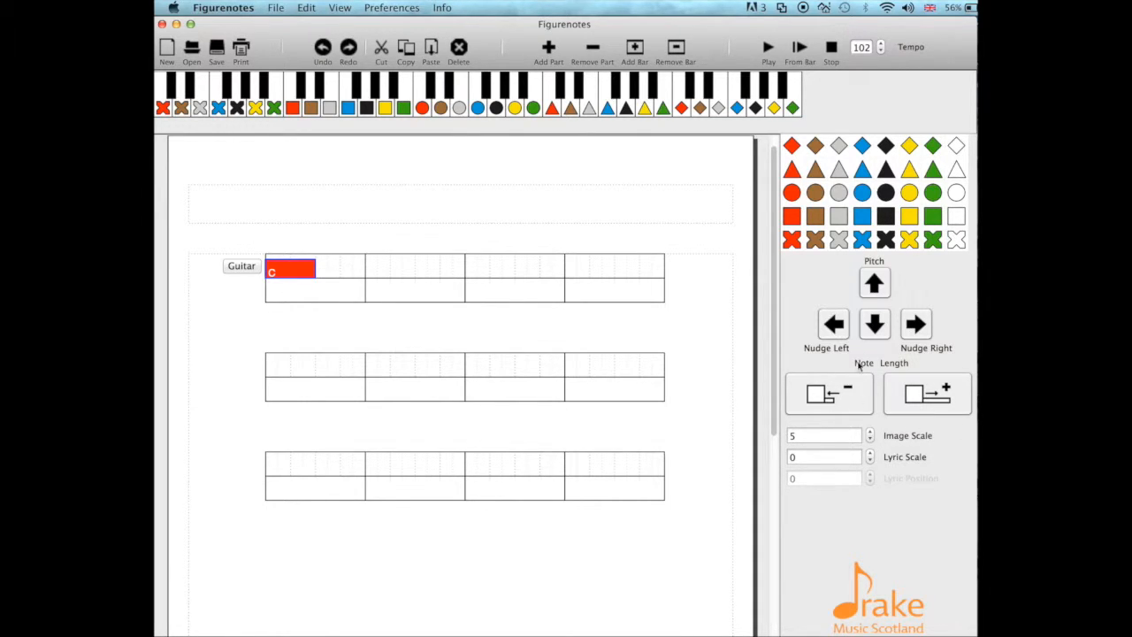
mouse_move(421, 327)
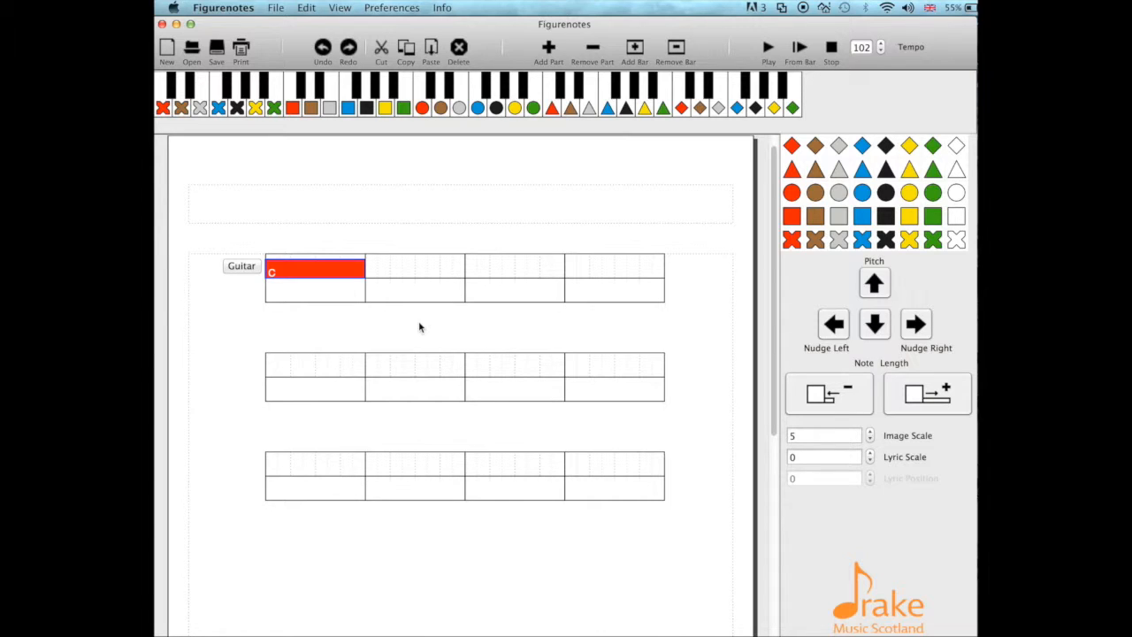
mouse_move(910, 216)
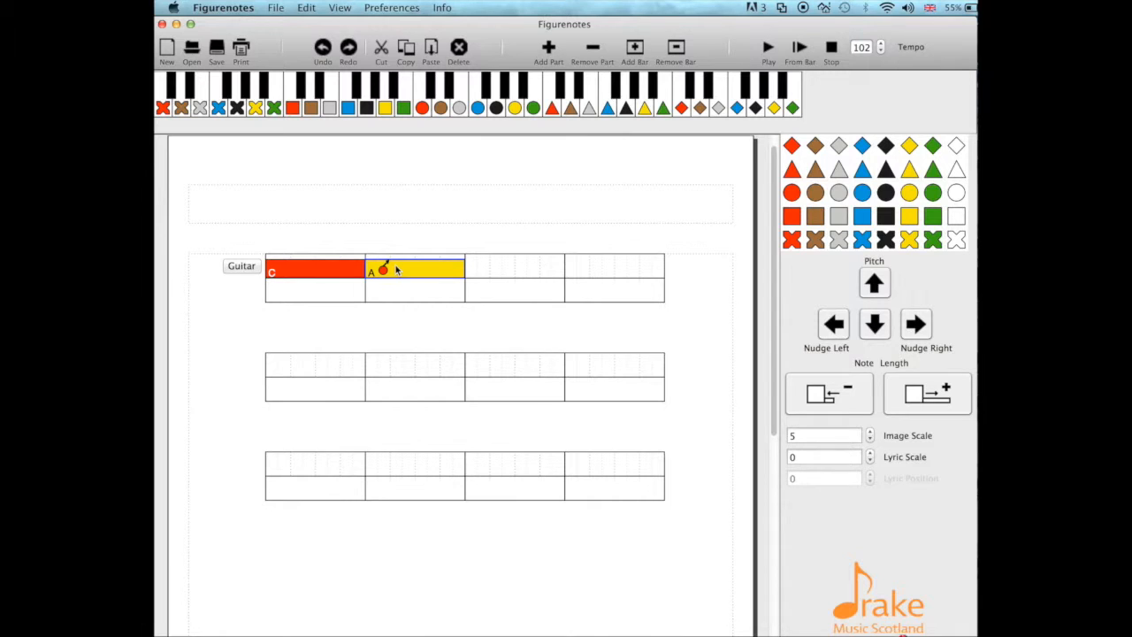
- Bring up the options menu for the yellow A chord in bar 2
right_click(382, 271)
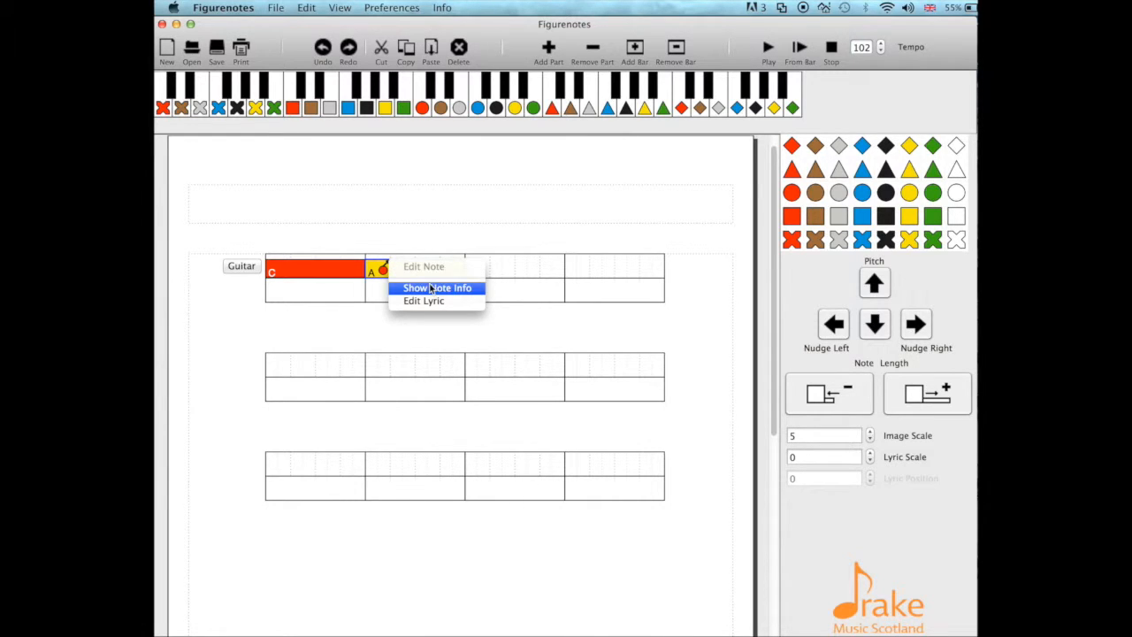
- Set the yellow A chord's Chord Type to 'min' via Show Note Info, then return to the score
click(436, 287)
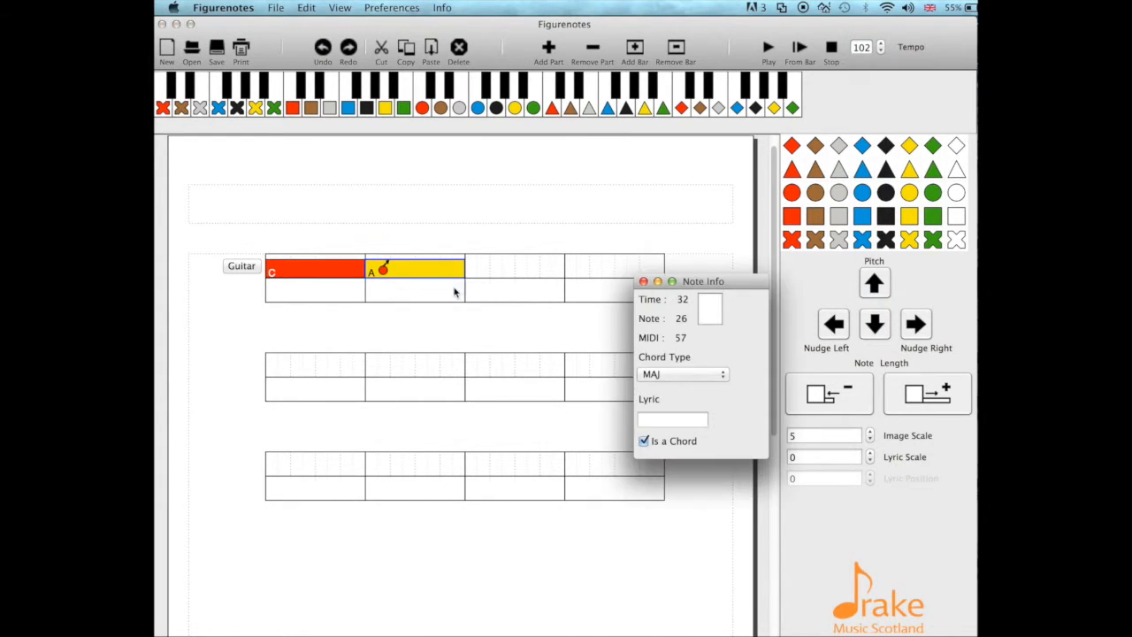
click(683, 375)
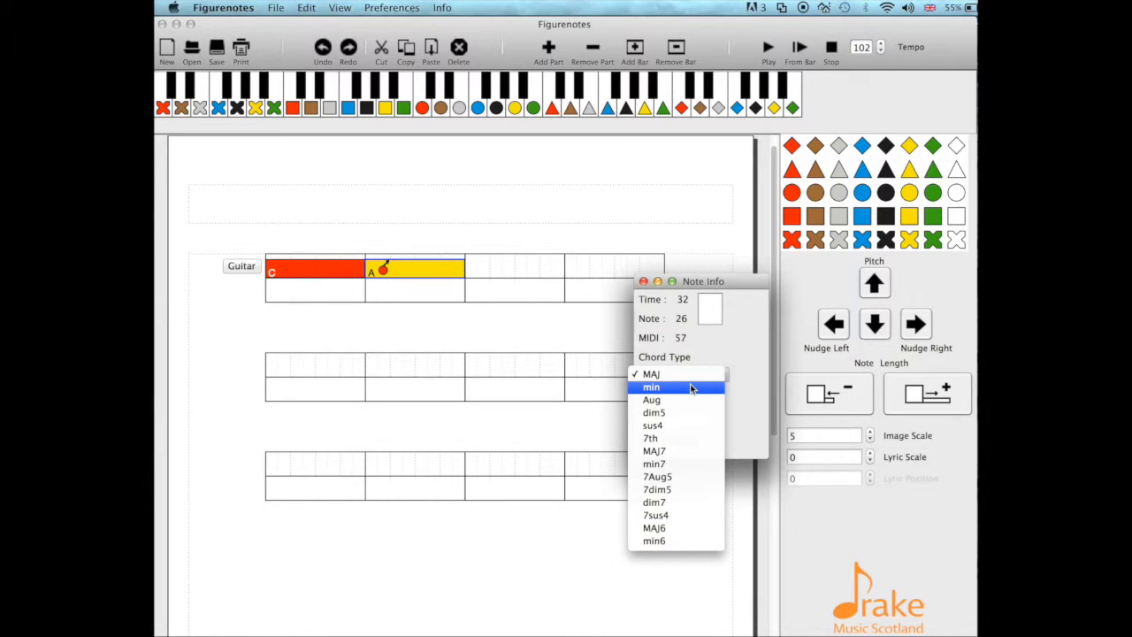
click(652, 386)
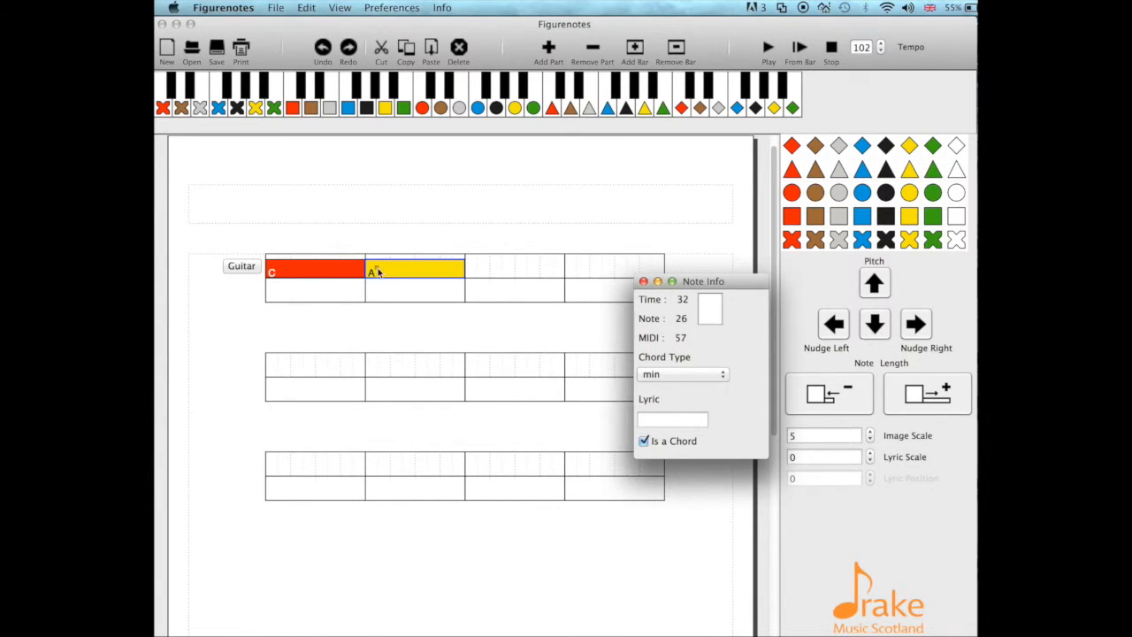
mouse_move(384, 272)
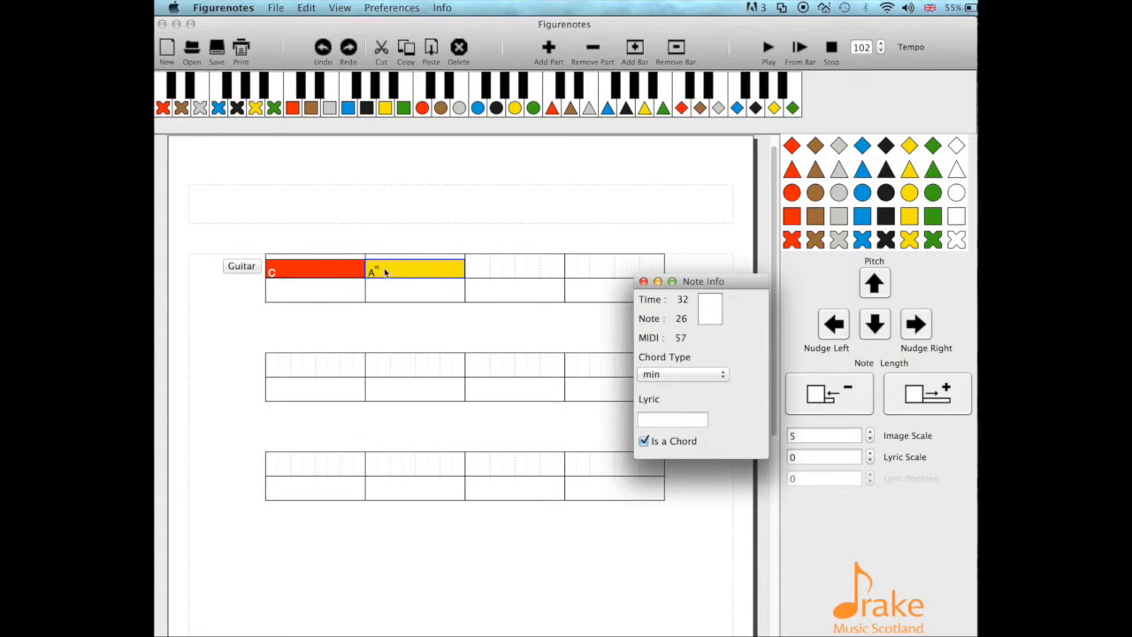
mouse_move(392, 276)
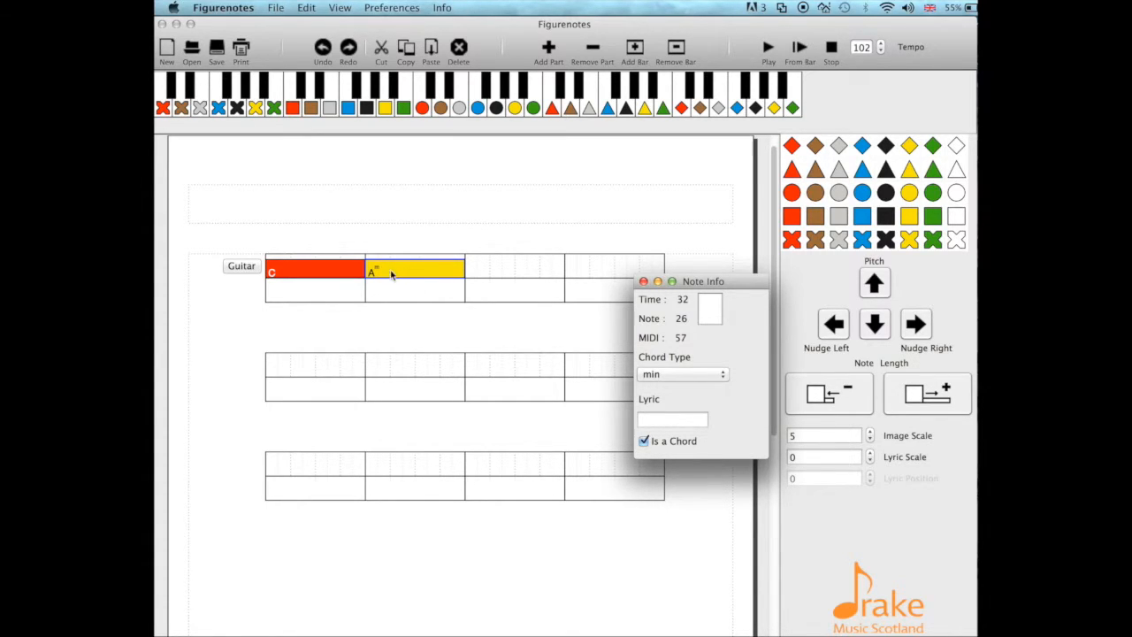
mouse_move(396, 276)
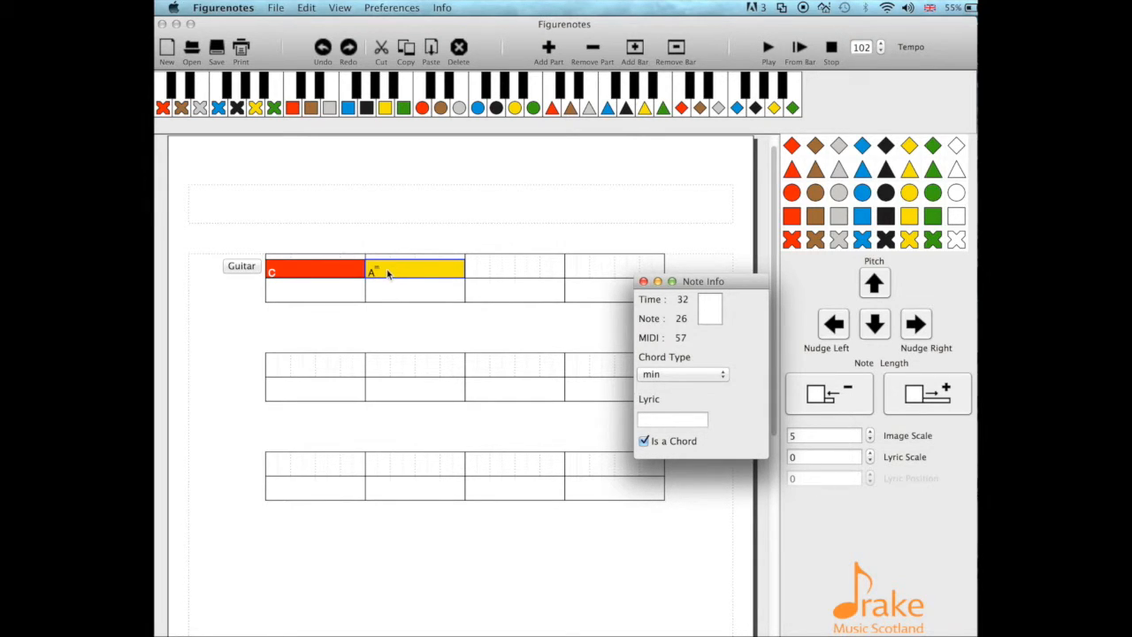
mouse_move(403, 271)
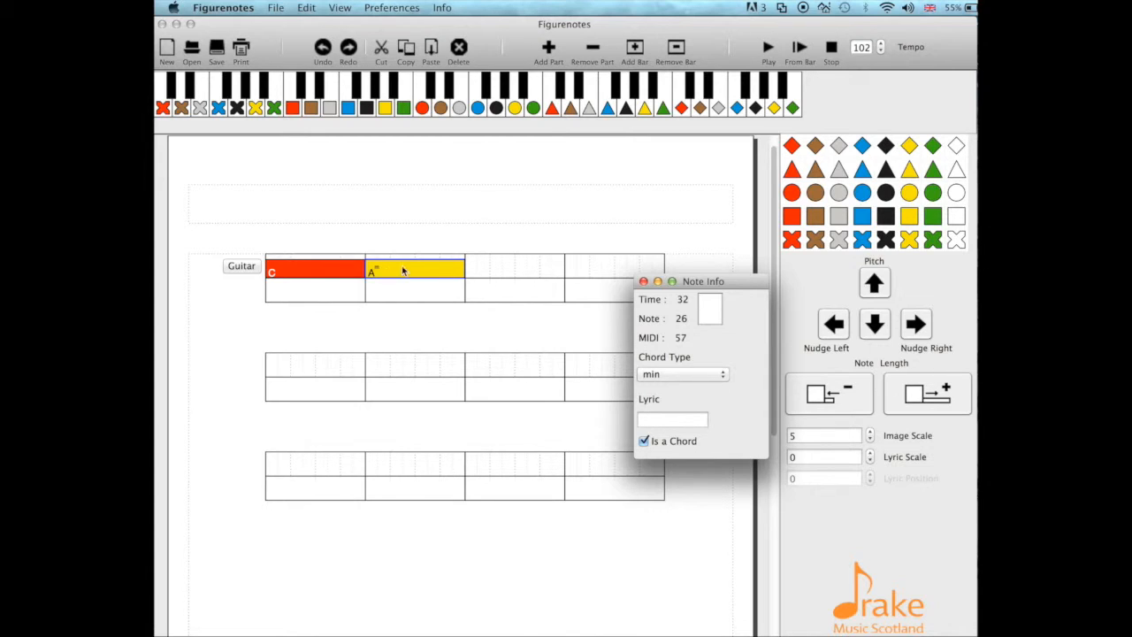
click(644, 282)
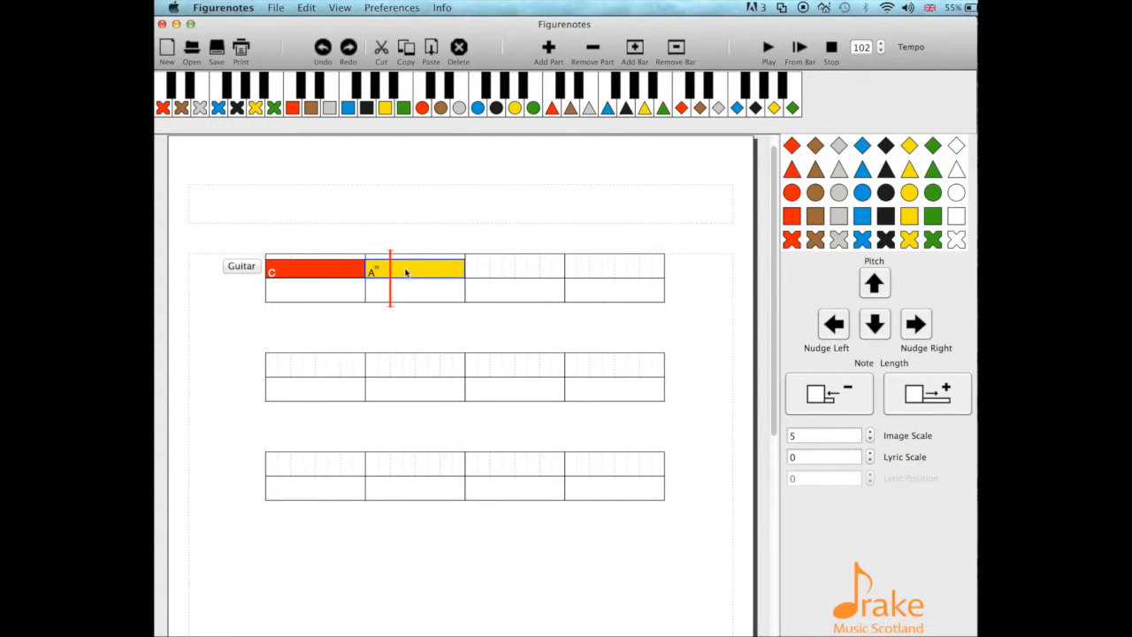
right_click(405, 273)
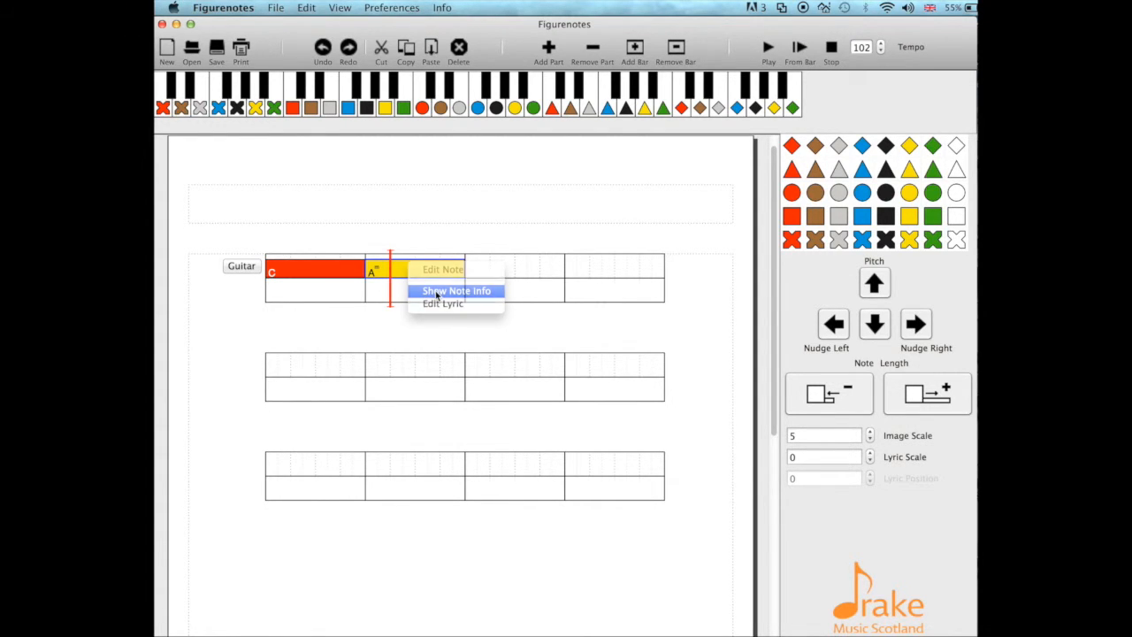
click(455, 290)
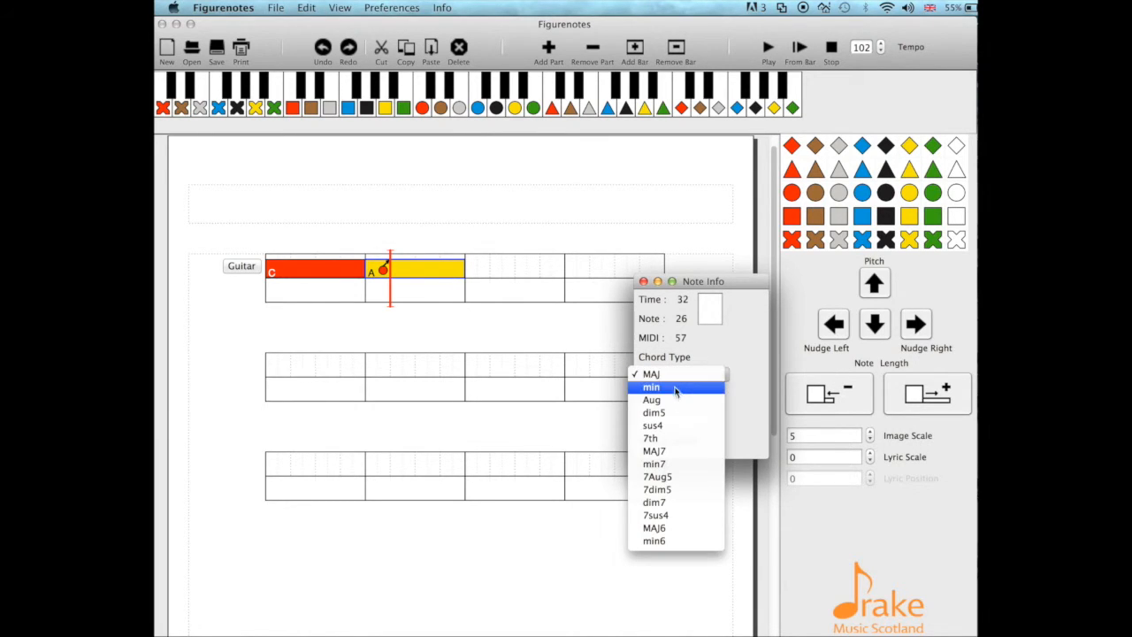
click(651, 385)
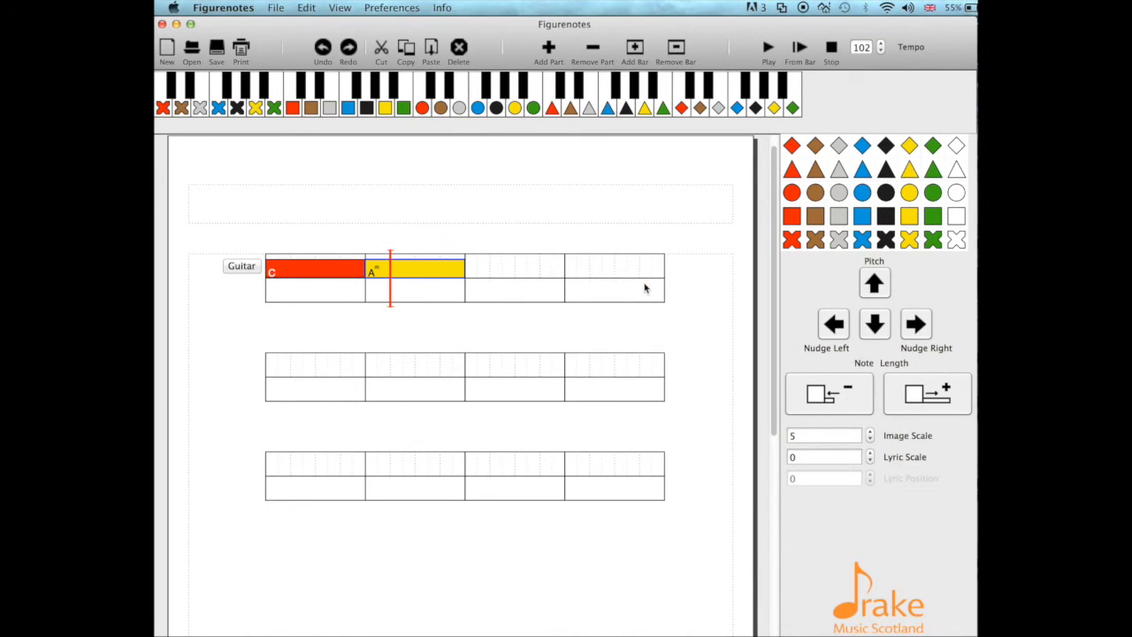